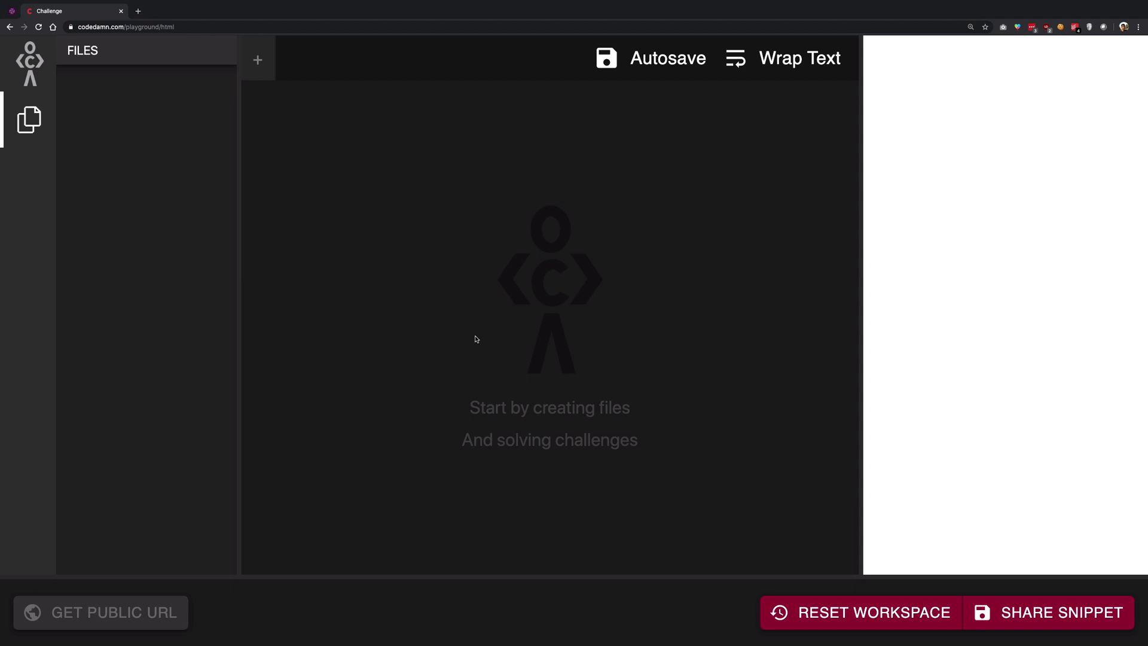
{"action": "mouse_move", "coordinate": [978, 291]}
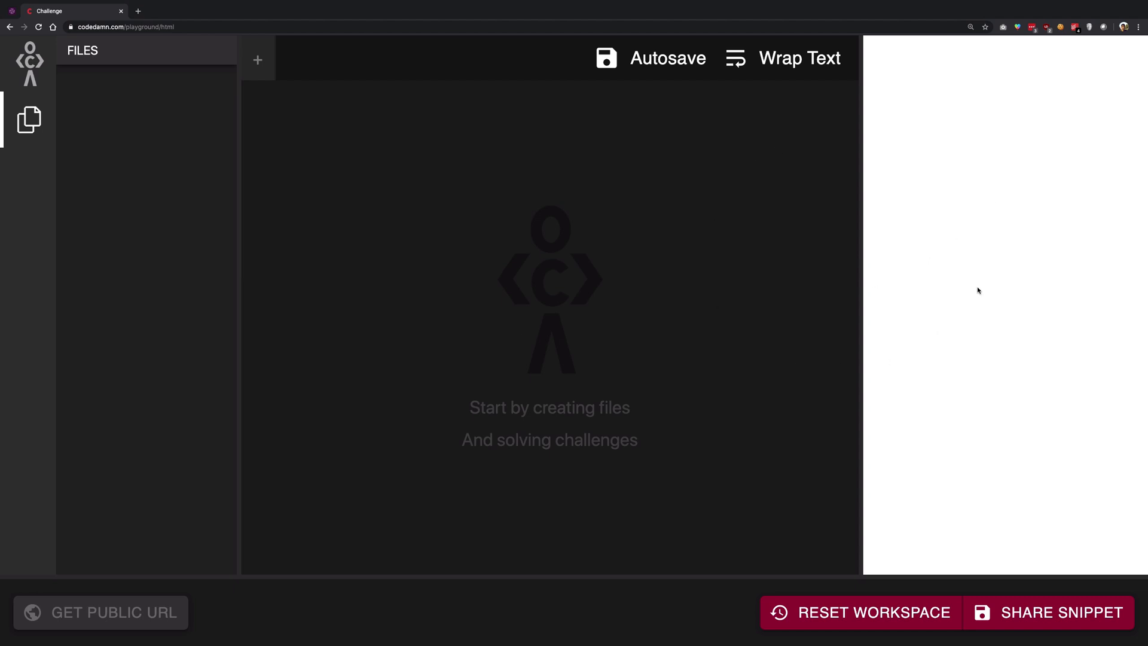
{"action": "mouse_move", "coordinate": [995, 250]}
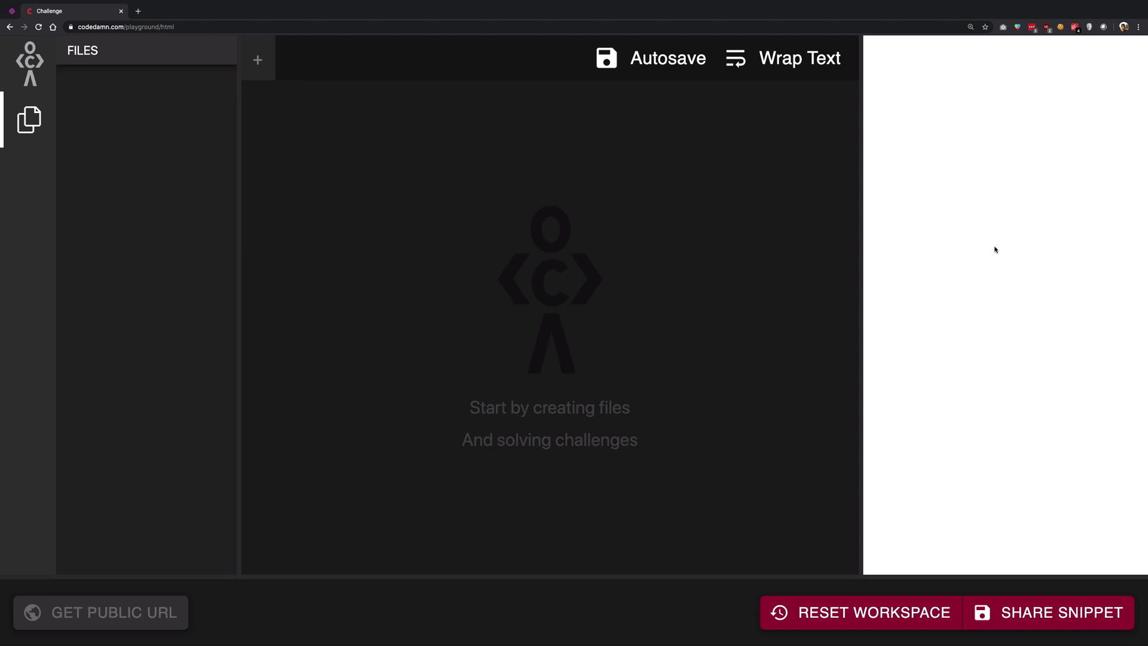
{"action": "mouse_move", "coordinate": [580, 187]}
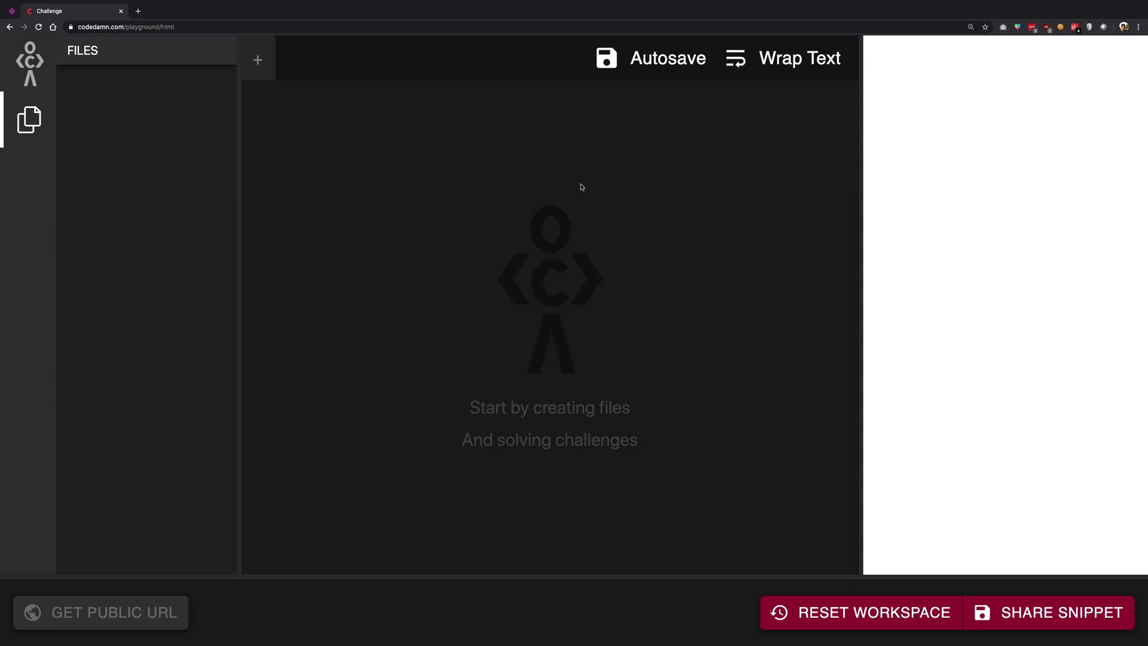
{"action": "mouse_move", "coordinate": [312, 187]}
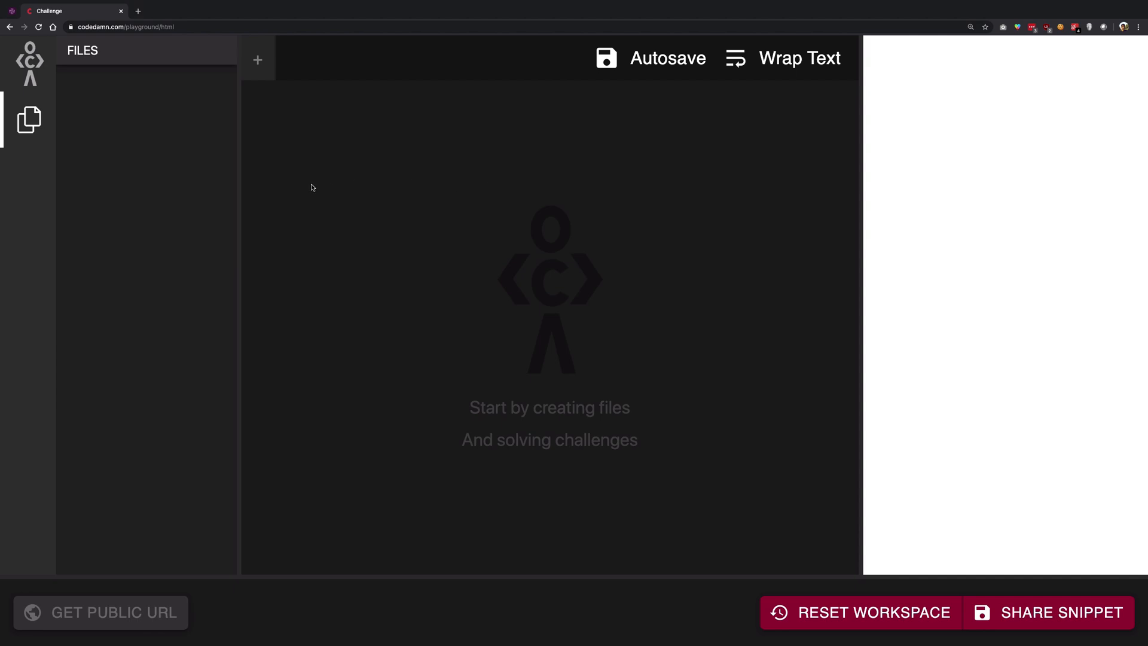
{"action": "mouse_move", "coordinate": [258, 59]}
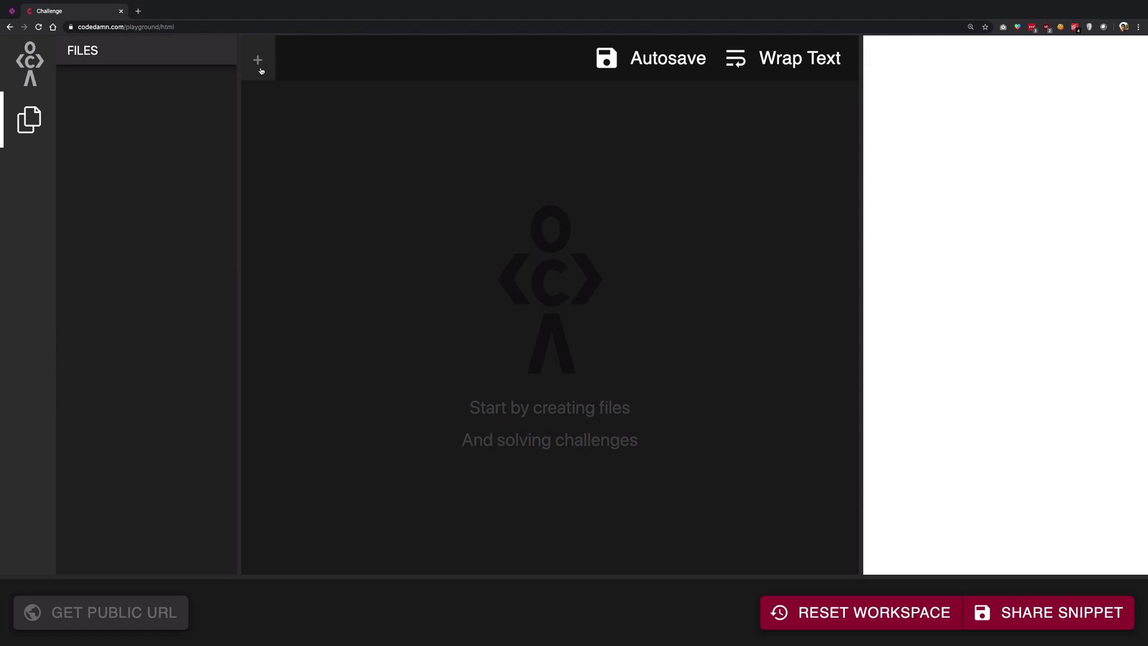
Create a new file named index.html from the Files panel.
{"action": "left_click", "coordinate": [258, 59]}
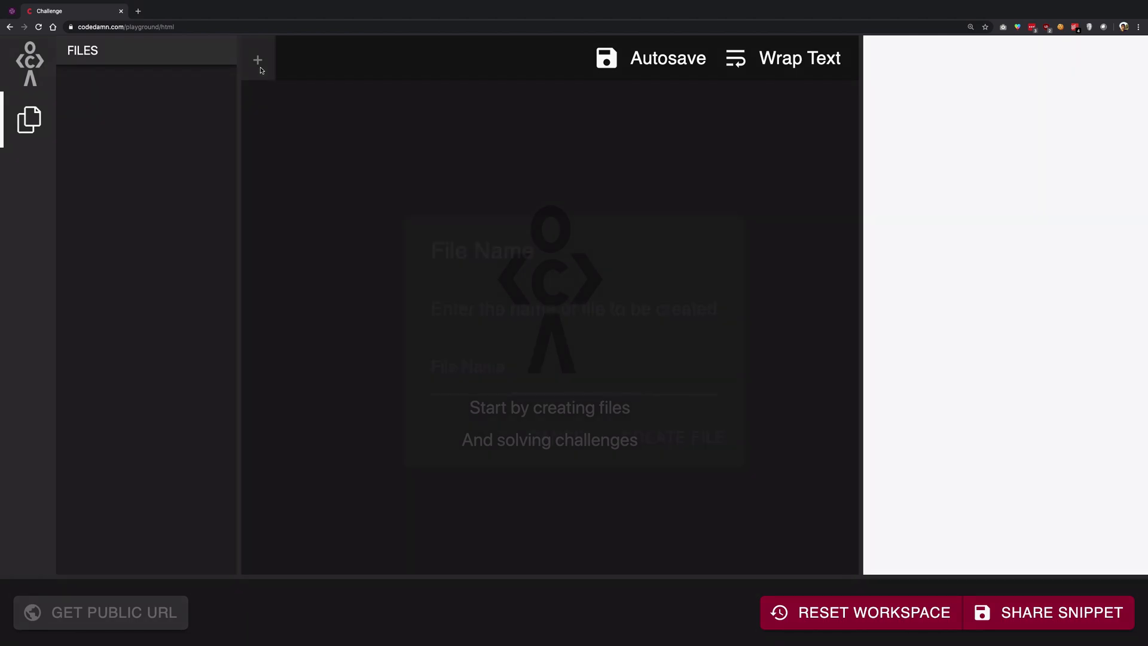
{"action": "type", "text": "index.html"}
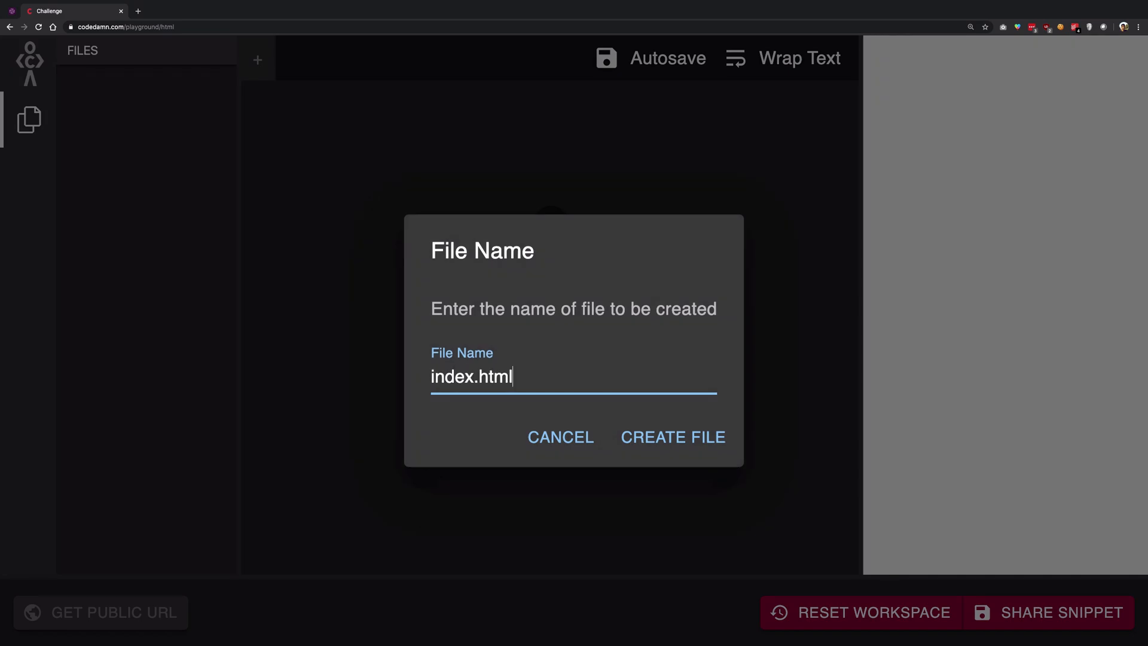
{"action": "left_click", "coordinate": [672, 438]}
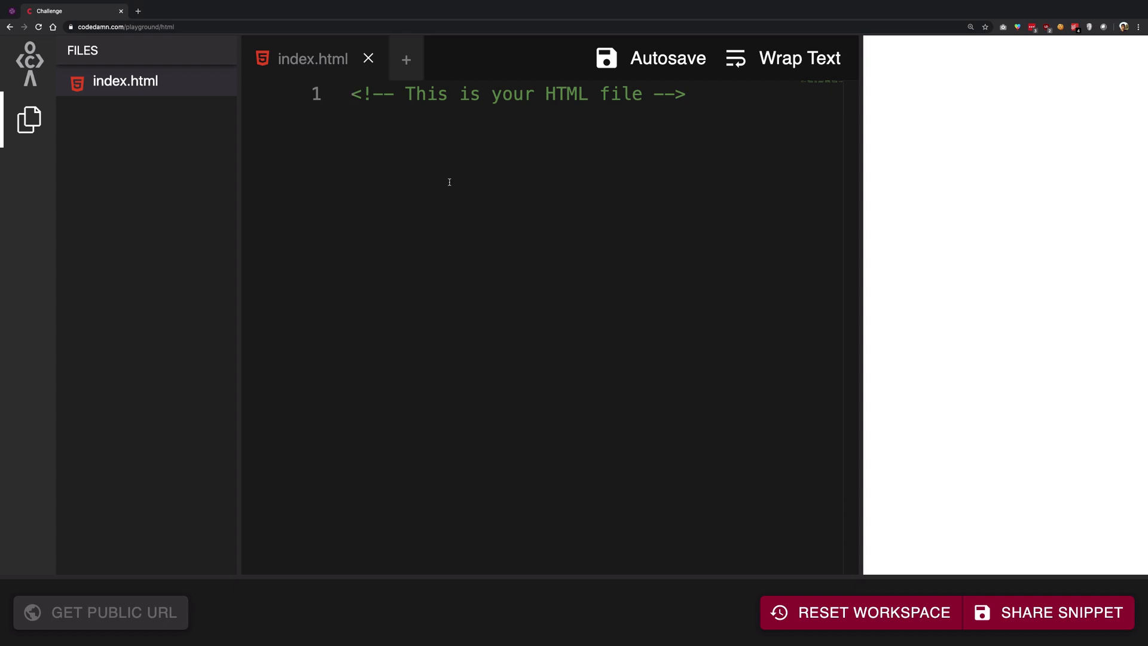
{"action": "mouse_move", "coordinate": [925, 191]}
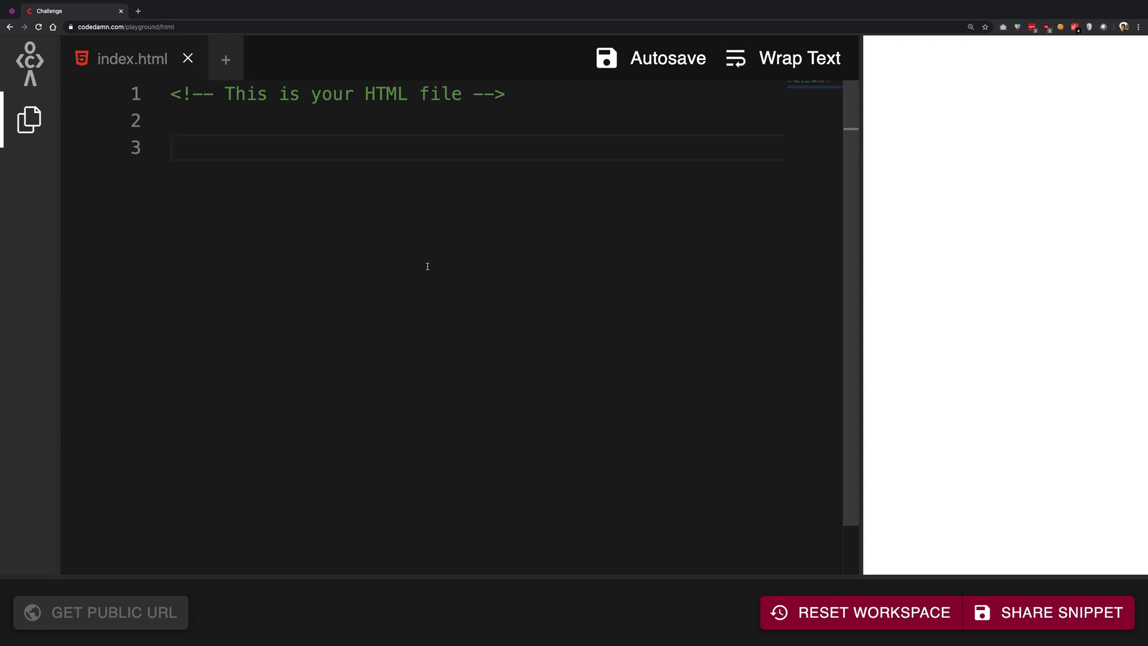
Drag the editor divider left to widen the live preview pane.
{"action": "left_click_drag", "start_coordinate": [851, 293], "coordinate": [707, 293]}
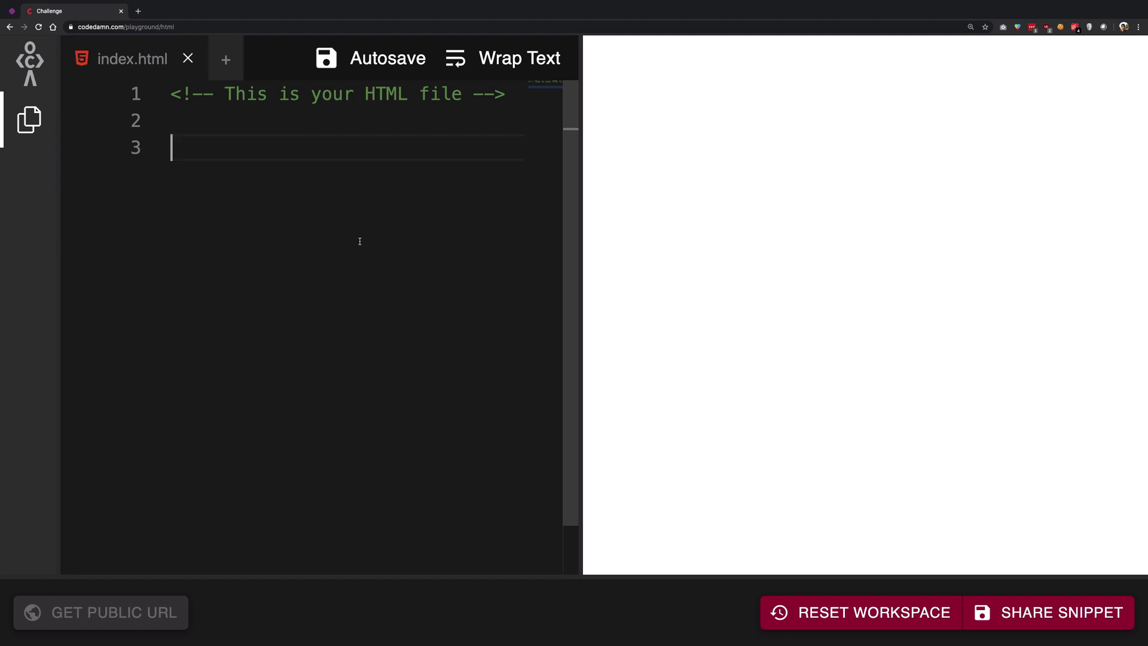
{"action": "mouse_move", "coordinate": [235, 277]}
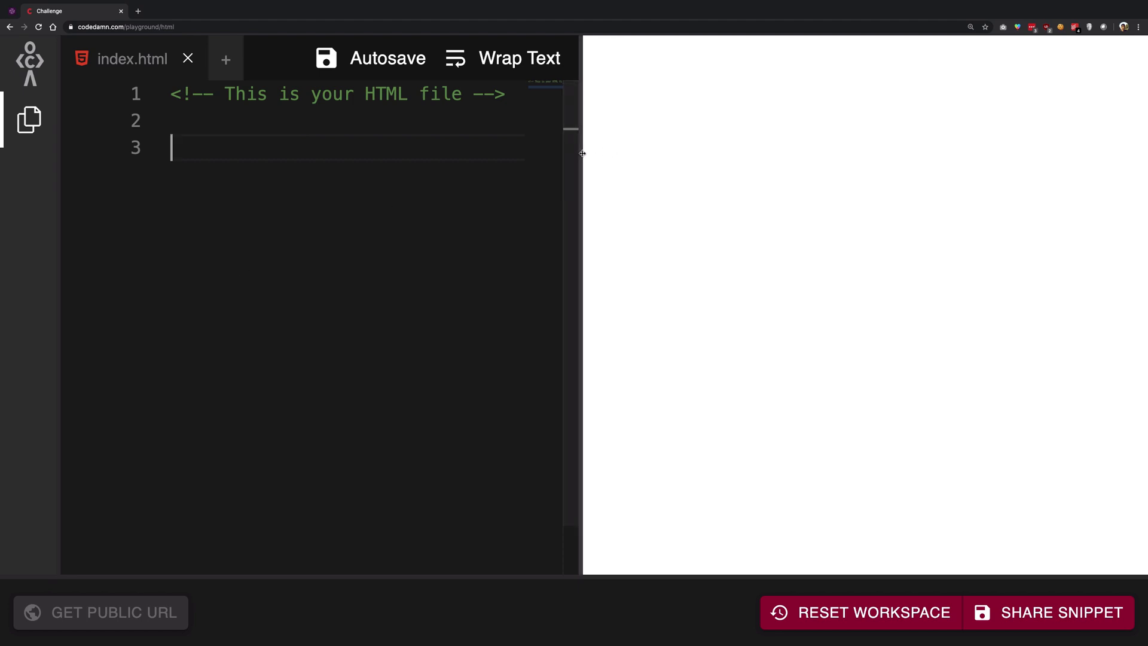
Type the test letters 'fghfghfdgg' on line 3, trimming a few with Backspace.
{"action": "type", "text": "fghfghfd"}
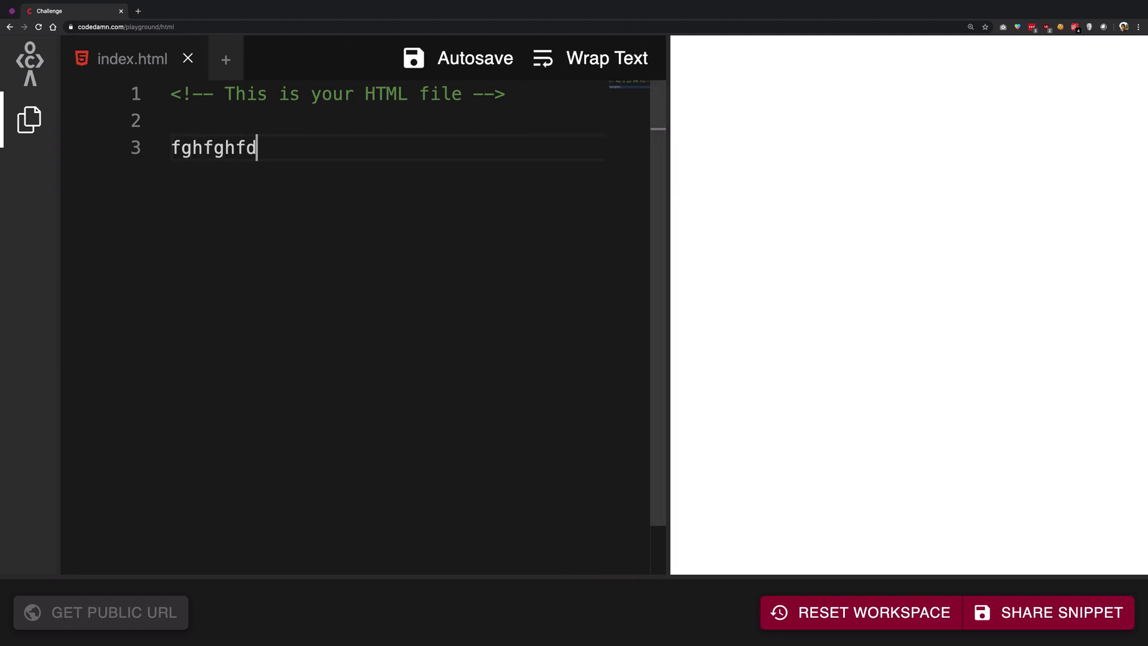
{"action": "type", "text": "ghc"}
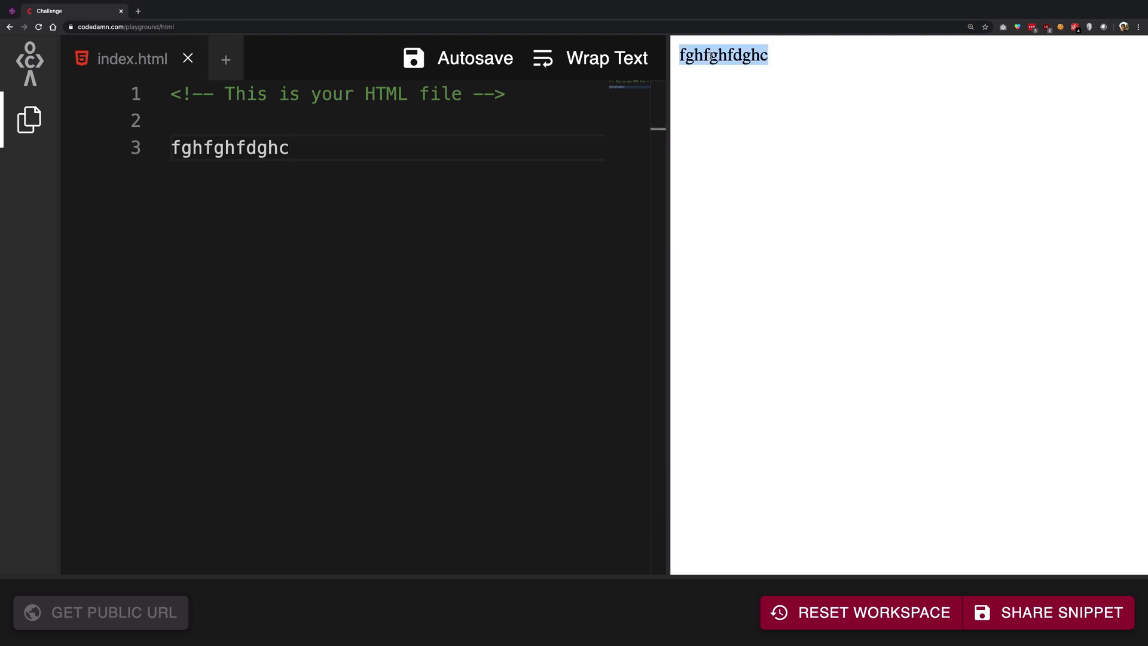
{"action": "key", "text": "Backspace"}
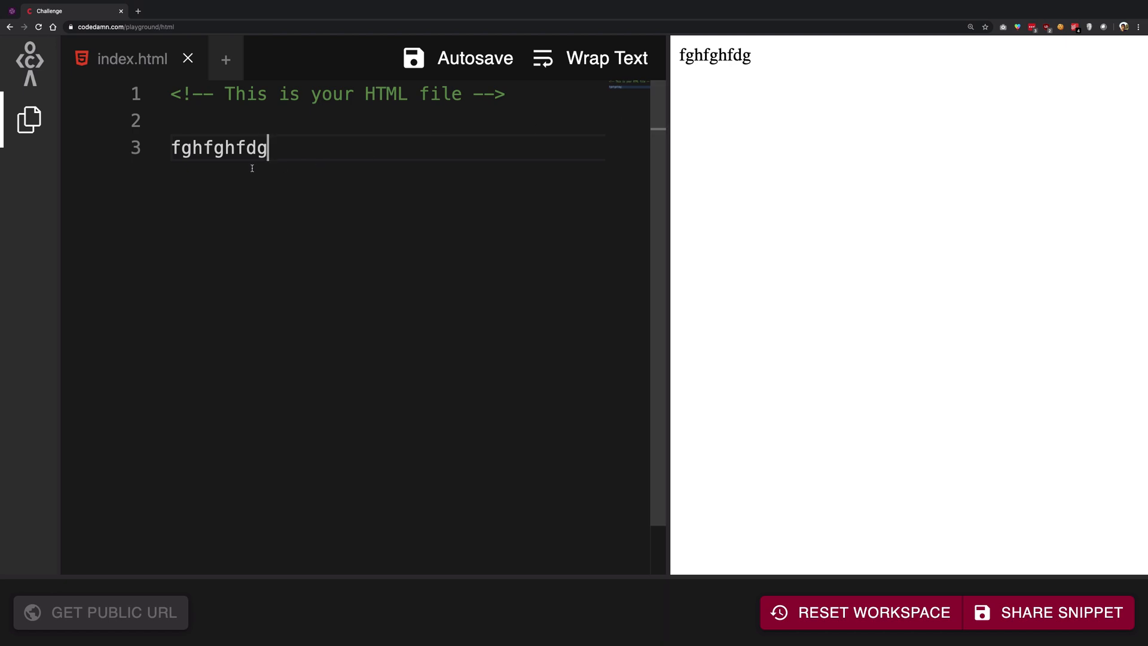
{"action": "type", "text": "g"}
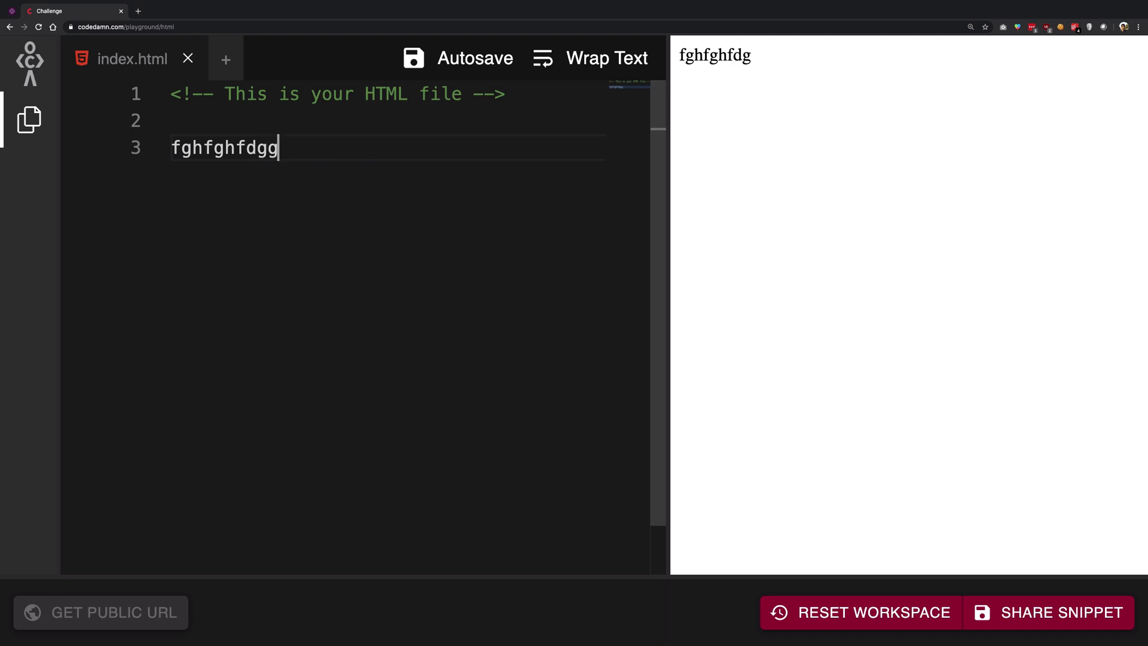
{"action": "type", "text": "g"}
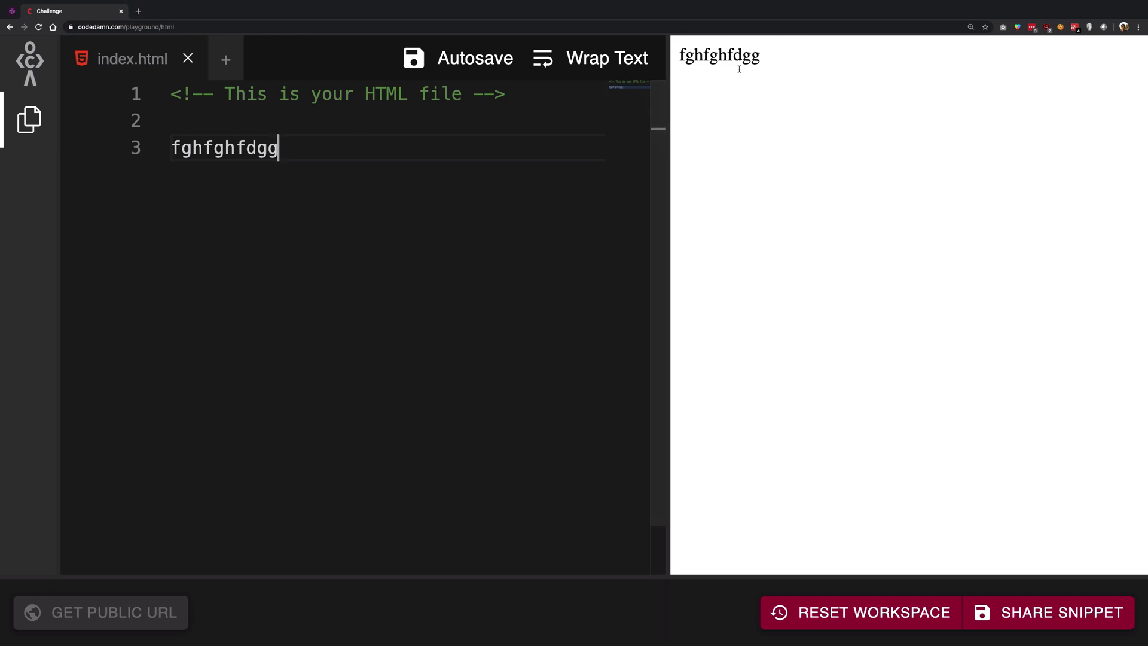
{"action": "mouse_move", "coordinate": [877, 308]}
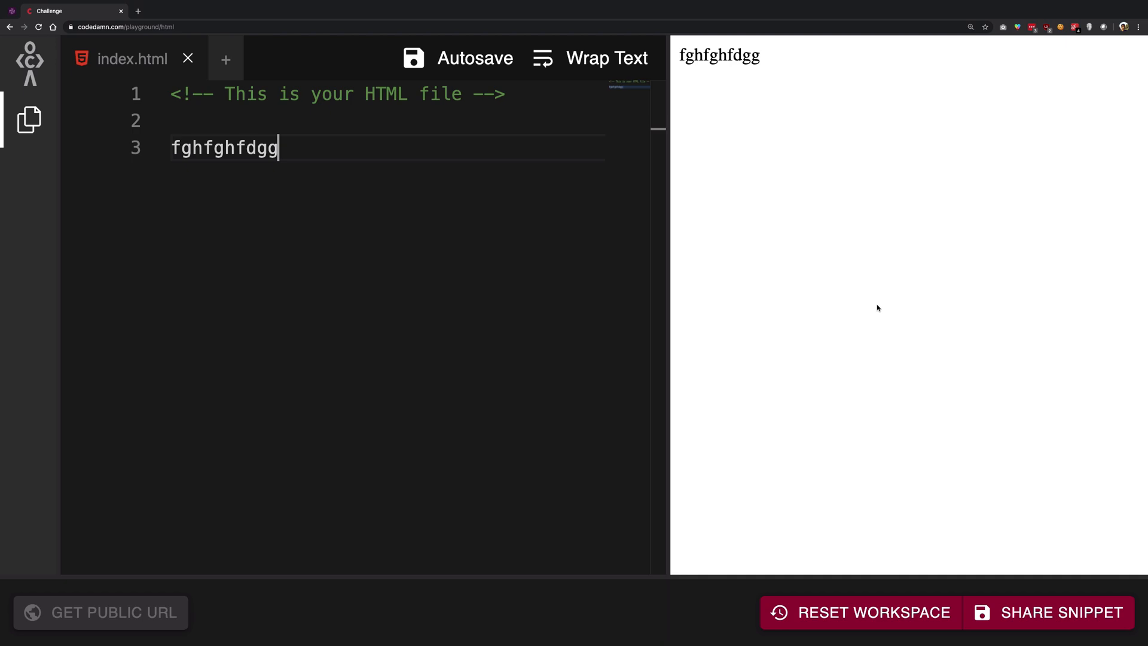
{"action": "mouse_move", "coordinate": [655, 178]}
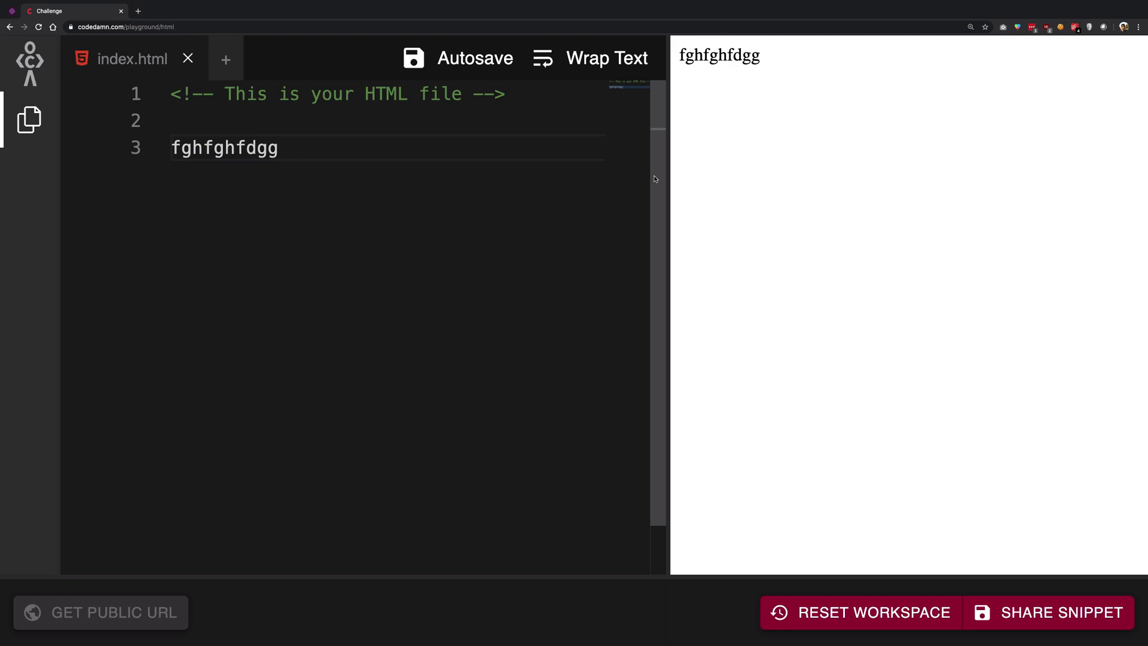
{"action": "mouse_move", "coordinate": [644, 177]}
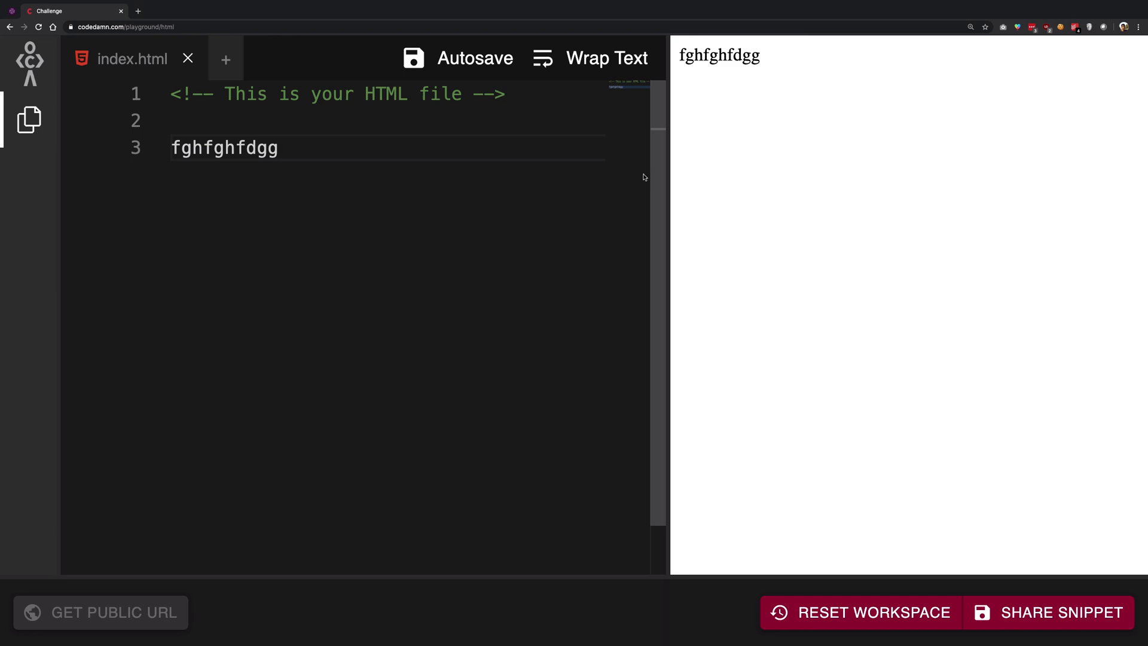
Write 'Hello World' on line 3 in place of the test letters.
{"action": "type", "text": "H"}
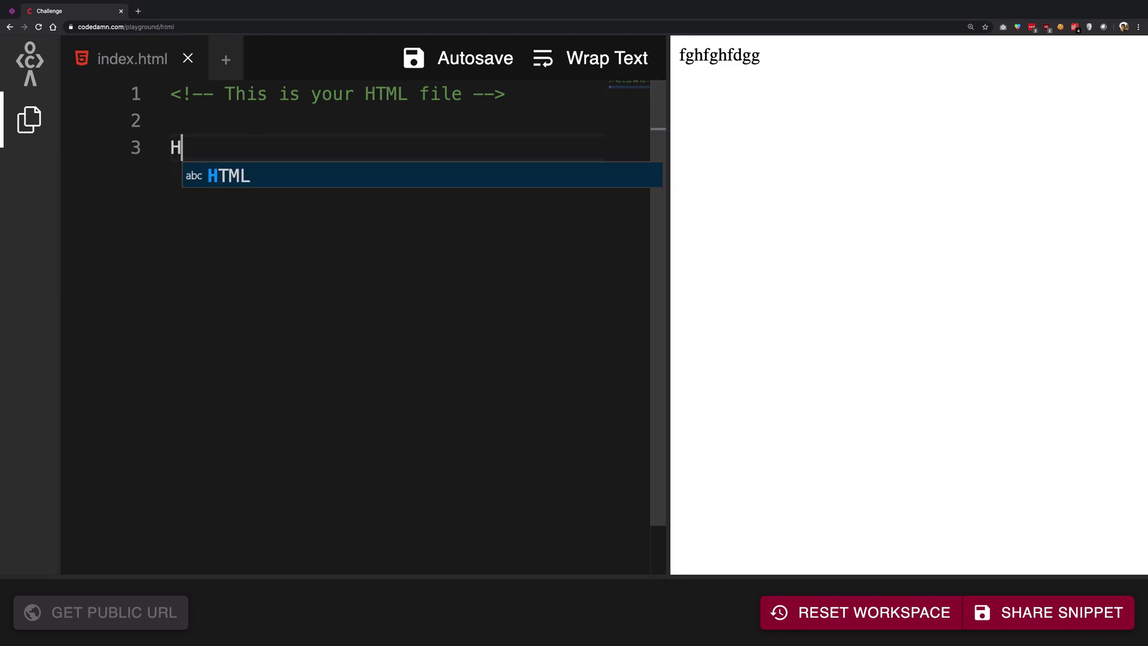
{"action": "type", "text": "ello World"}
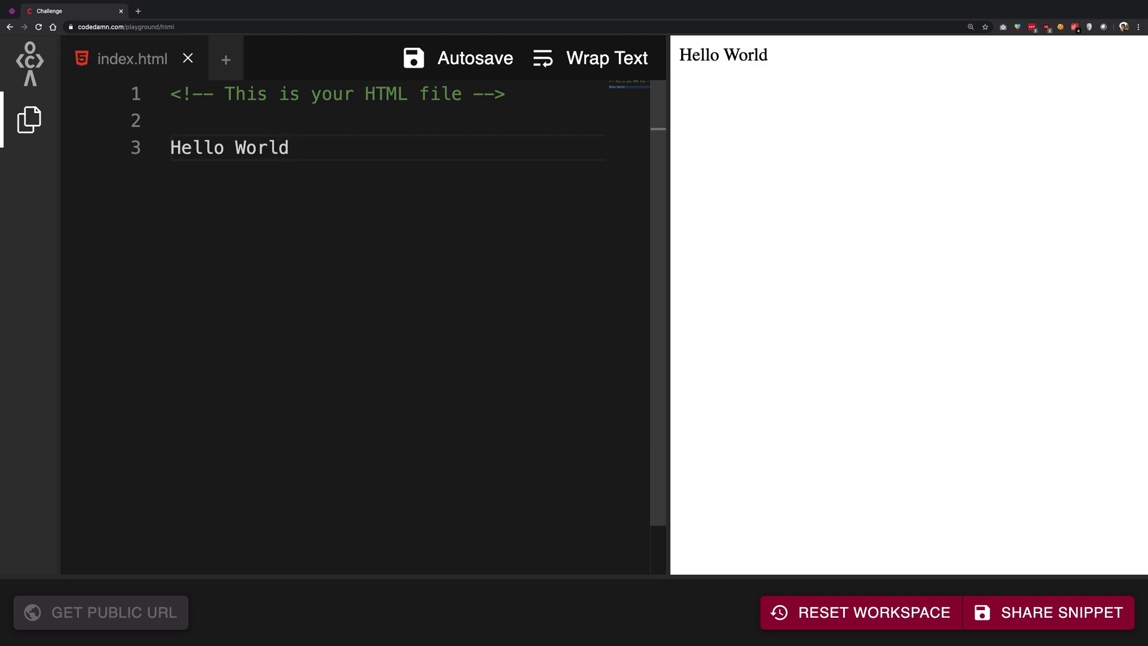